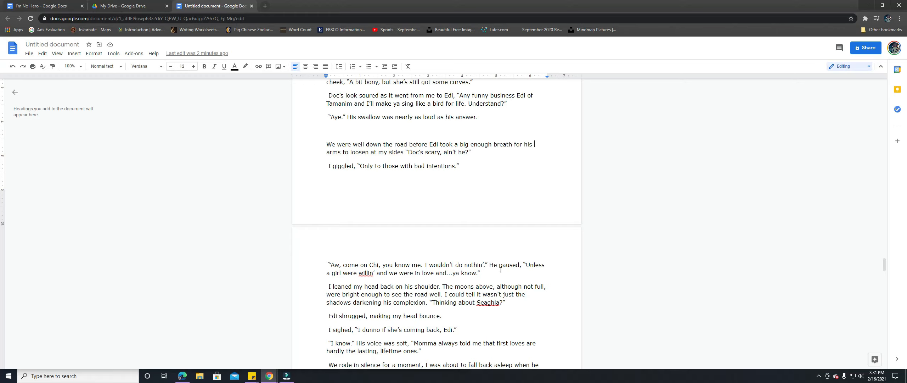
Scroll the chapter back to its opening page with the rabbit-trapping dialogue
scroll("down", 3)
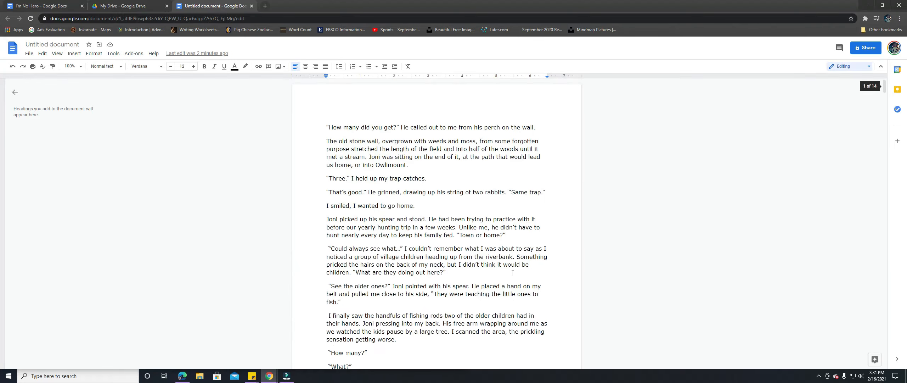
mouse_move(495, 277)
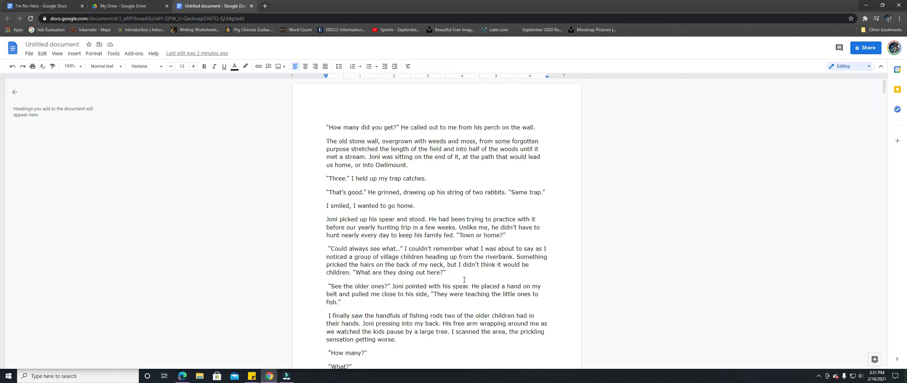
mouse_move(467, 268)
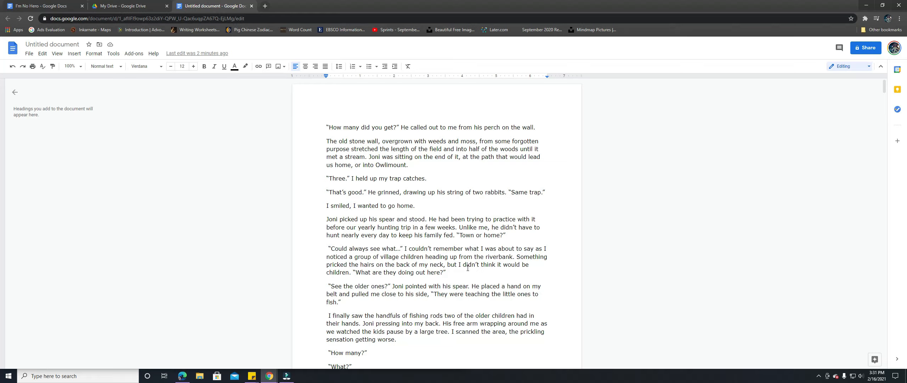
mouse_move(475, 273)
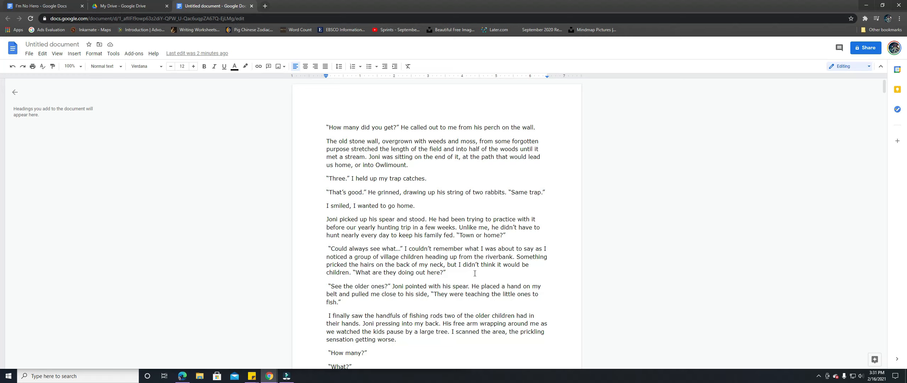
mouse_move(421, 238)
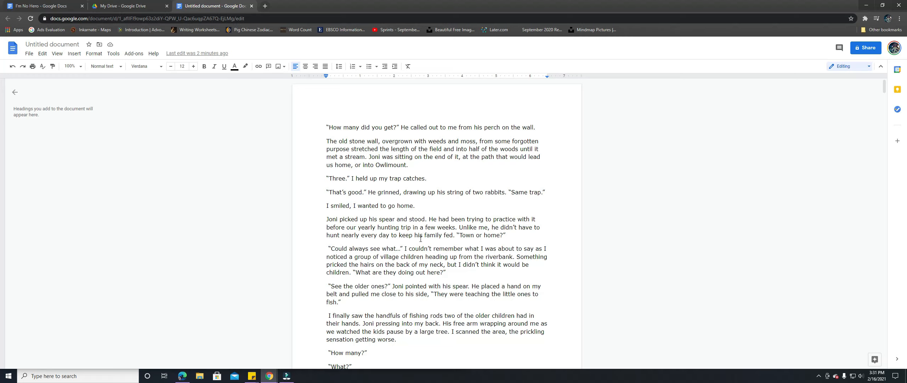
scroll("down", 3)
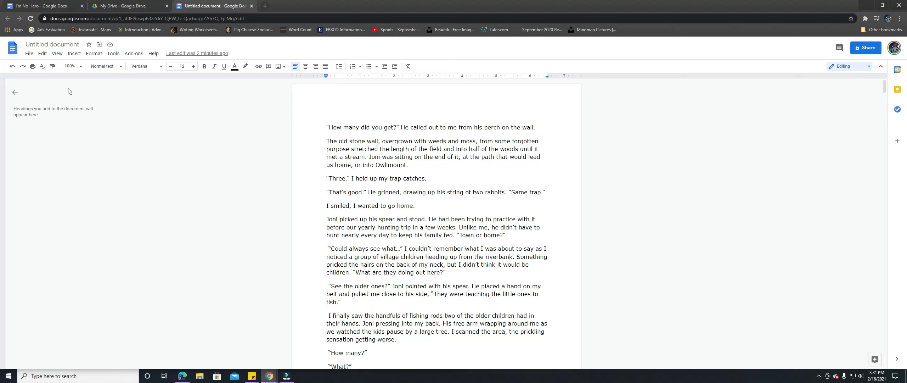
Start a Find and replace search for 'that' from the Edit menu
left_click(43, 53)
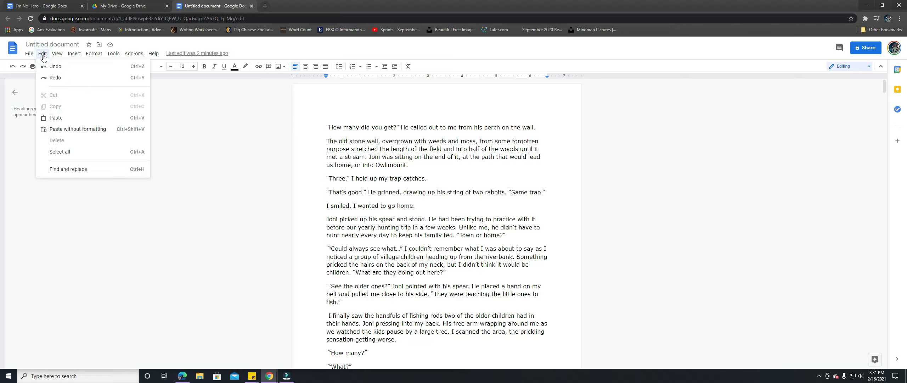
left_click(68, 169)
type("that")
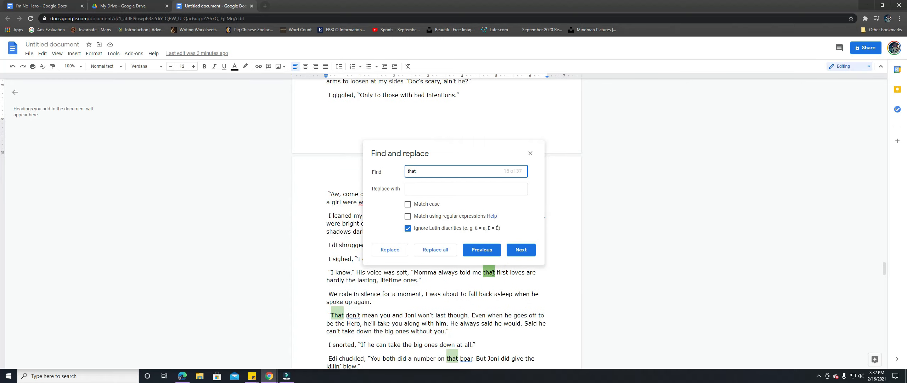
mouse_move(550, 248)
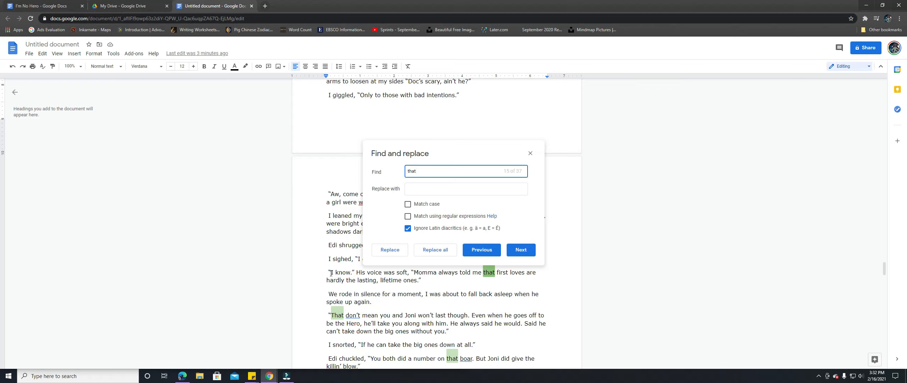
mouse_move(435, 279)
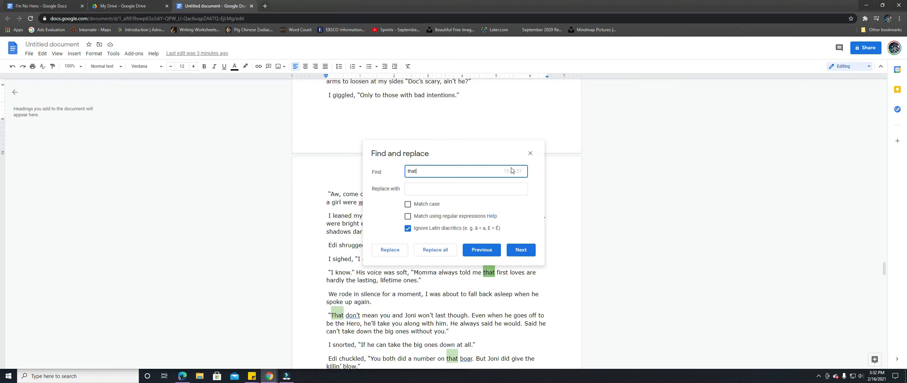
mouse_move(507, 180)
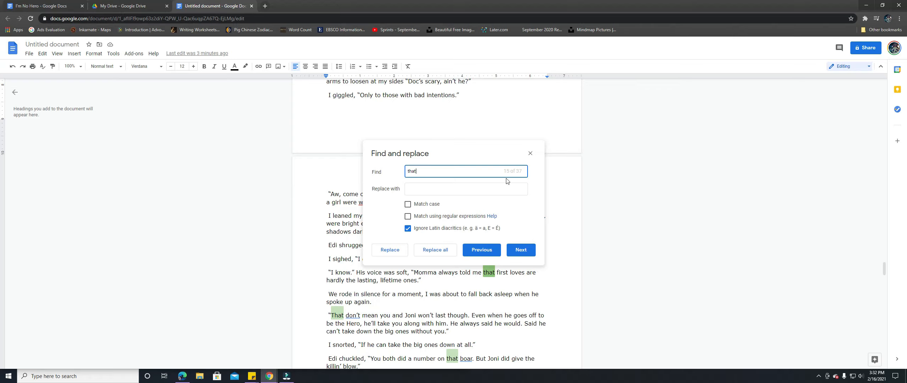
mouse_move(490, 100)
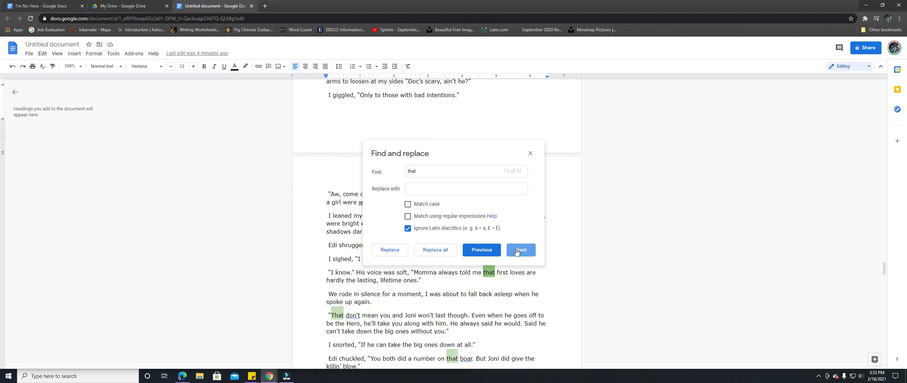
Step through the 'that' matches up to 'Part of that eyeball was still on him'
left_click(520, 249)
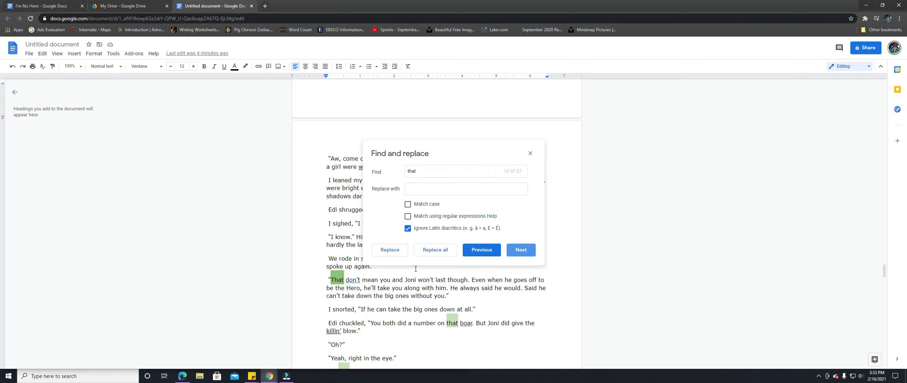
left_click(520, 249)
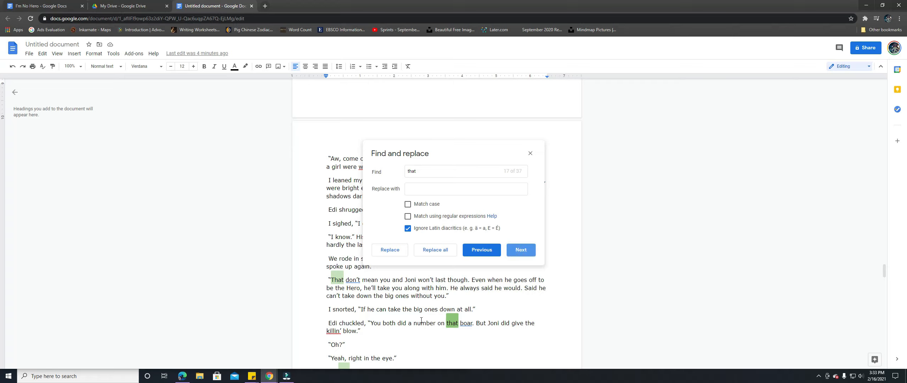
mouse_move(486, 322)
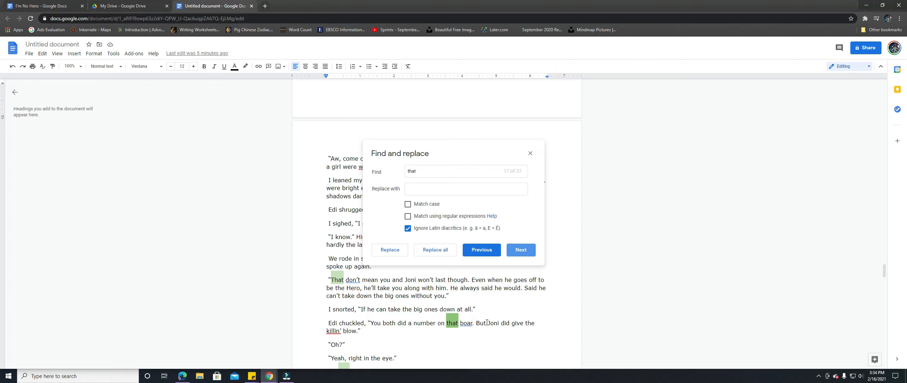
left_click(520, 249)
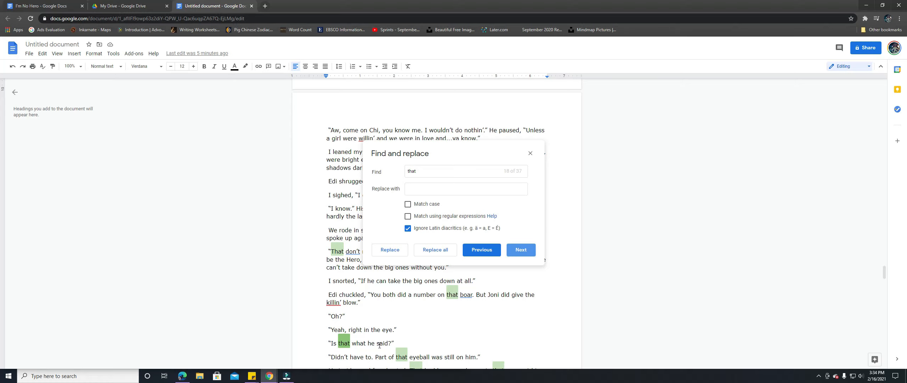
left_click(521, 250)
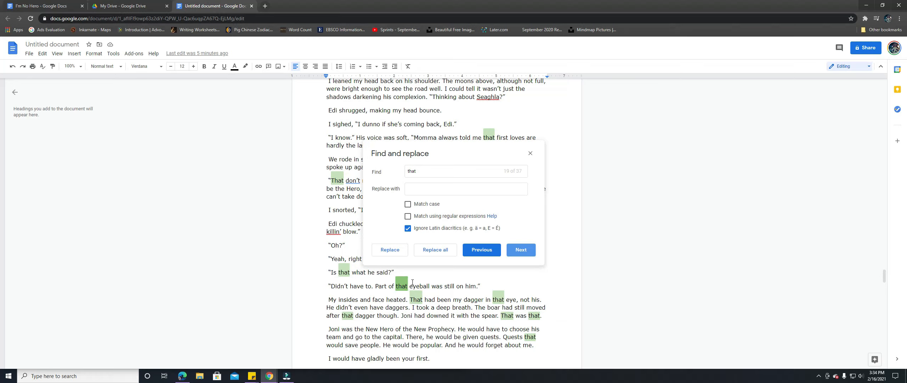
Revise 'that eyeball' to 'the eyeball' and 'That had been my dagger' to 'It had been'
left_click(520, 249)
type("e")
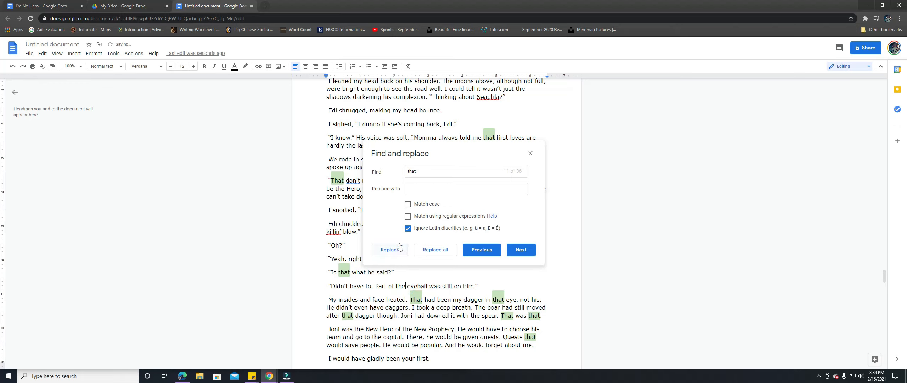
left_click(520, 250)
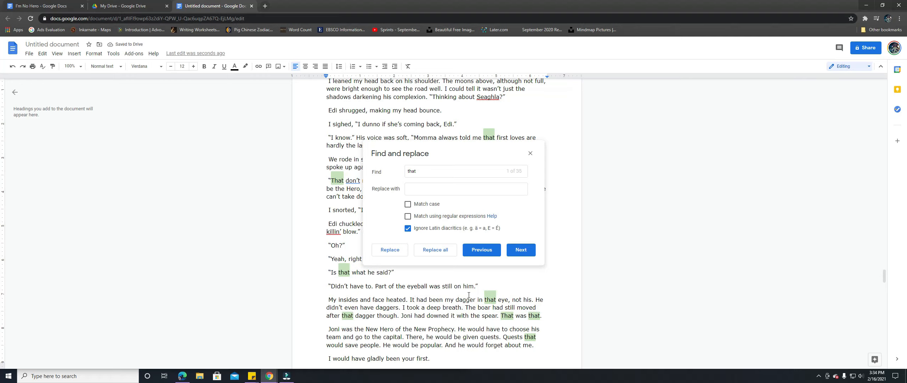
left_click(515, 250)
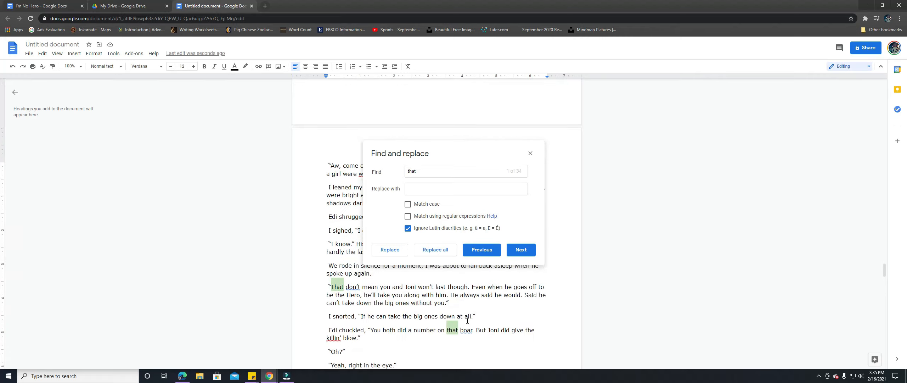
left_click(521, 250)
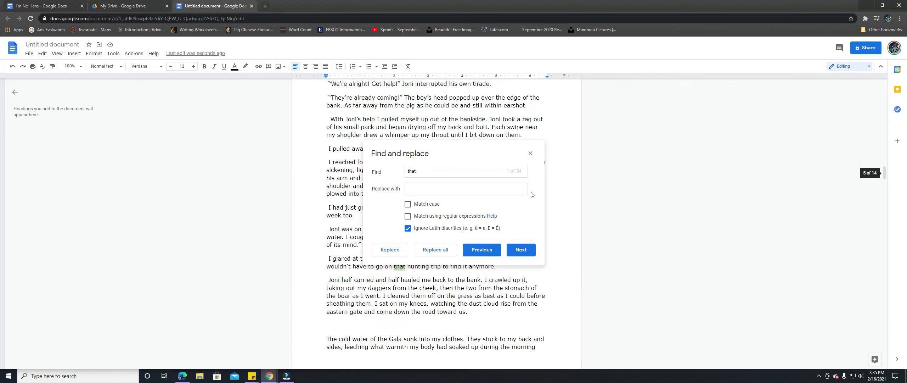
left_click(531, 153)
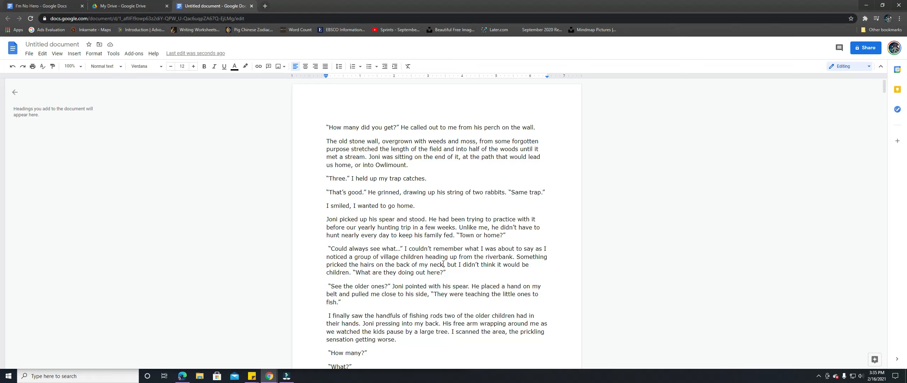
mouse_move(452, 358)
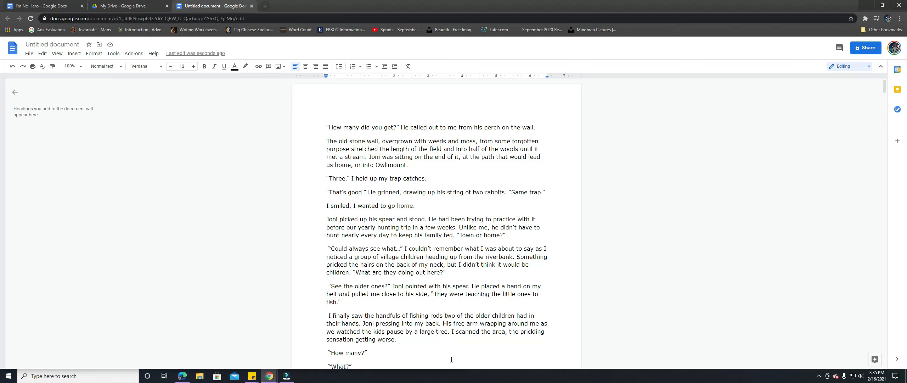
mouse_move(453, 306)
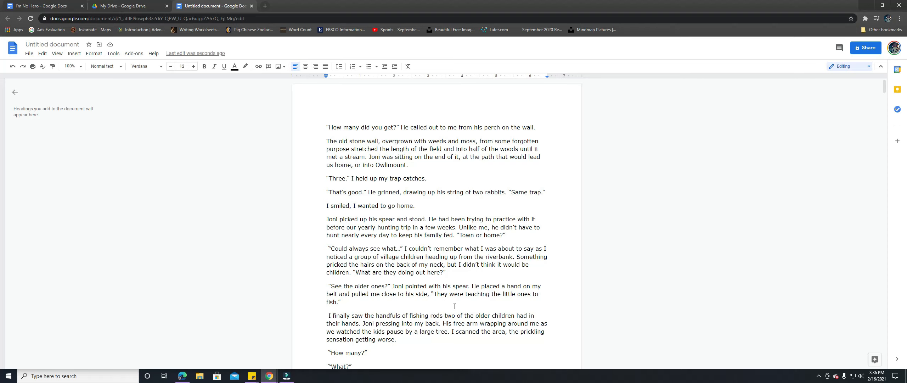
scroll("down", 3)
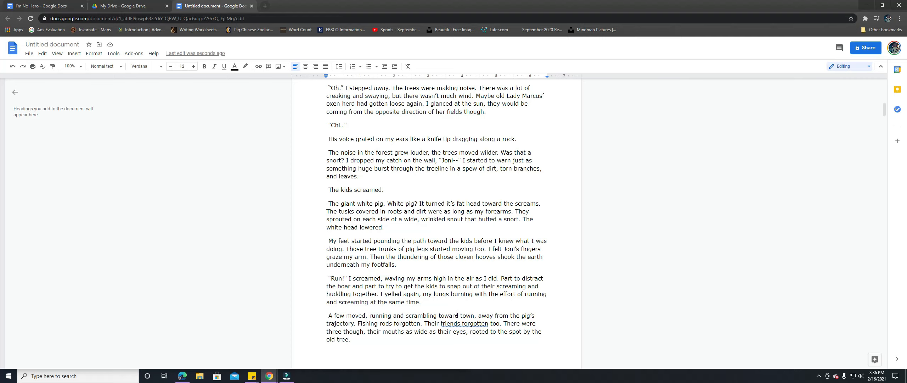
mouse_move(455, 308)
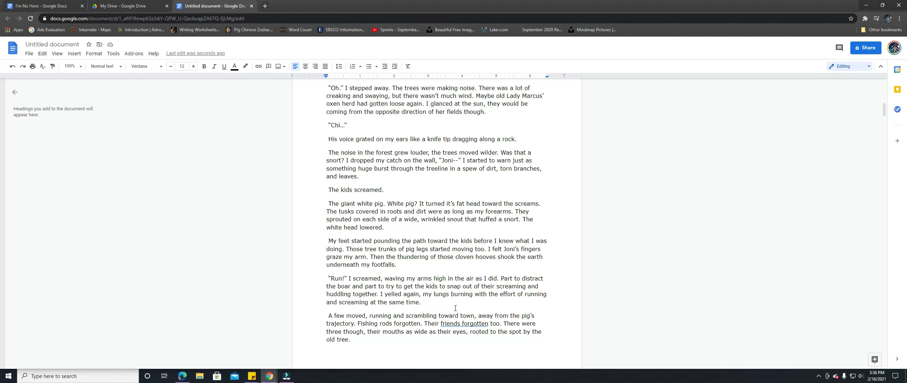
scroll("down", 3)
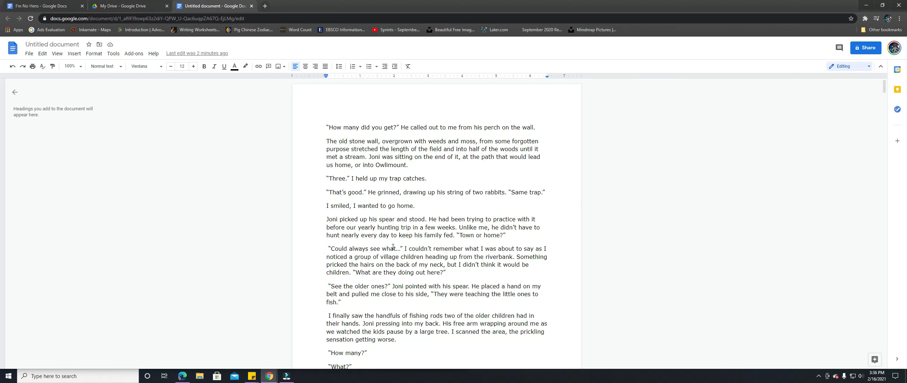
scroll("down", 3)
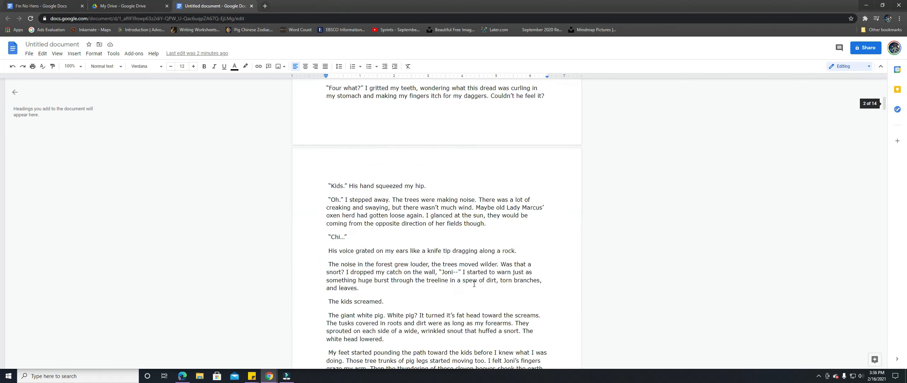
scroll("down", 3)
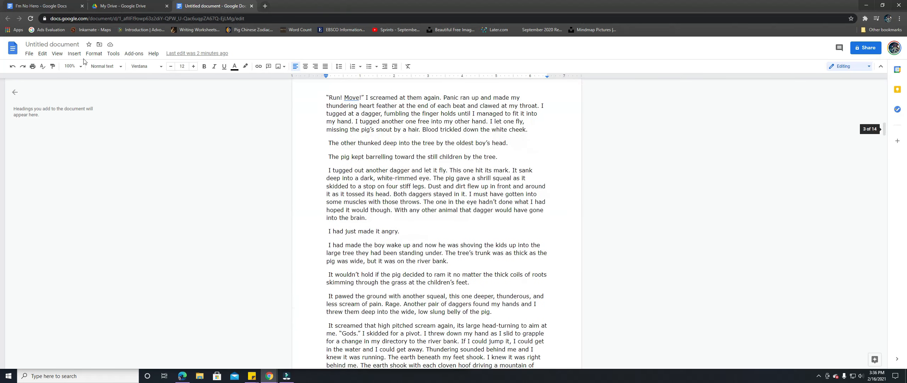
left_click(133, 53)
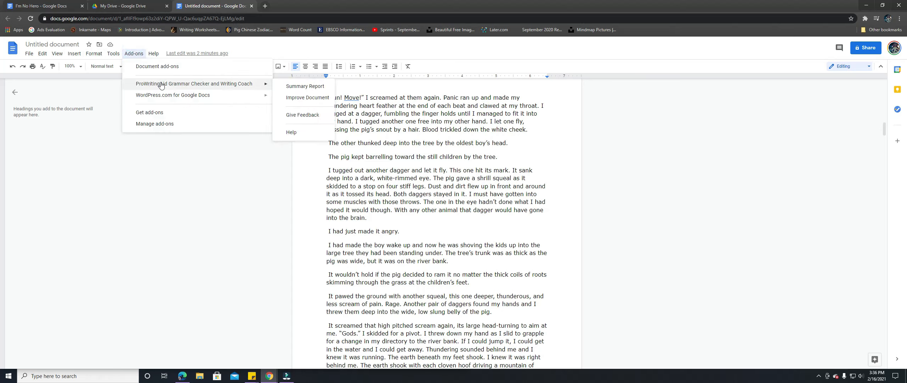
mouse_move(303, 87)
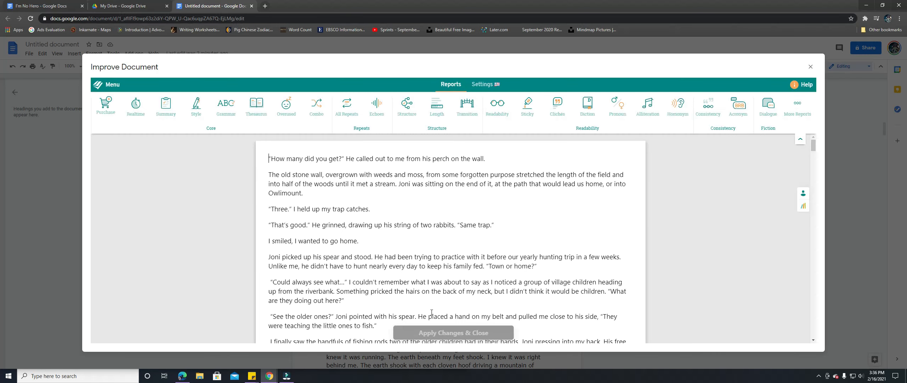
mouse_move(395, 273)
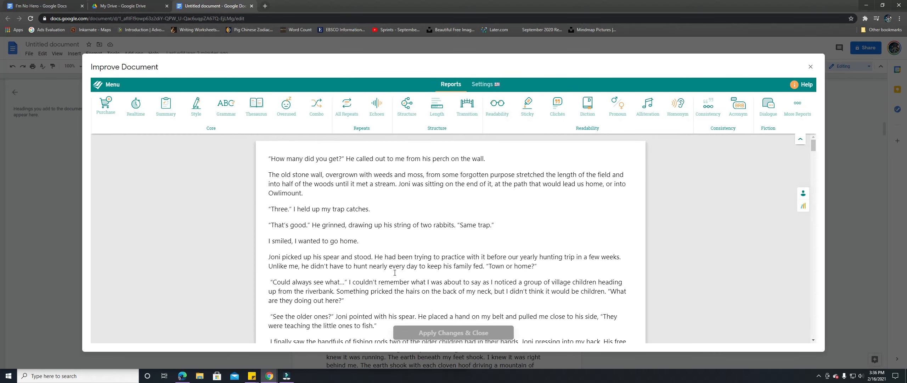
left_click(136, 104)
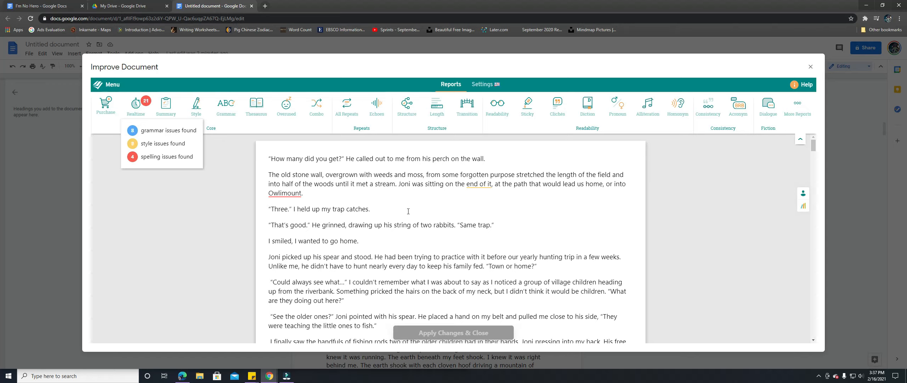
left_click(136, 103)
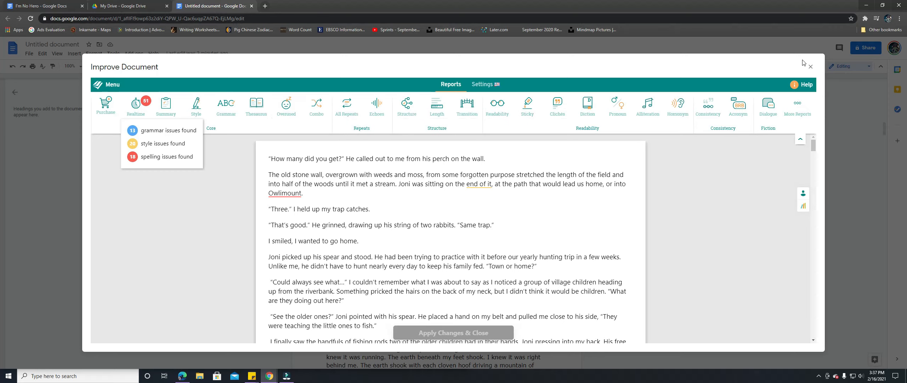
left_click(810, 66)
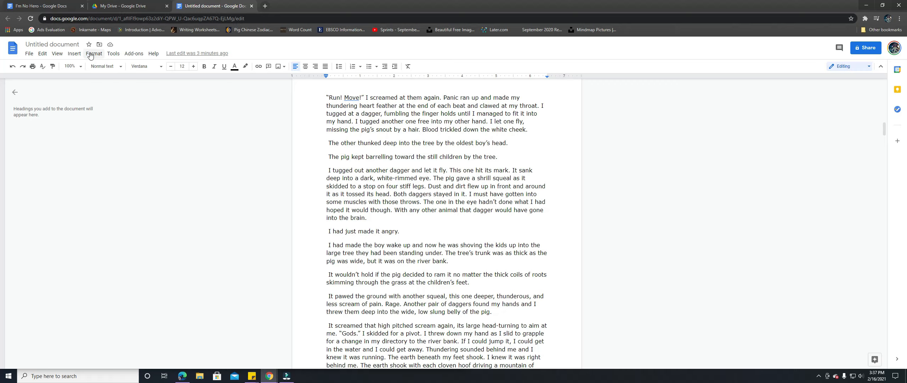
Reopen Find and replace from the Edit menu, still searching 'that'
left_click(43, 53)
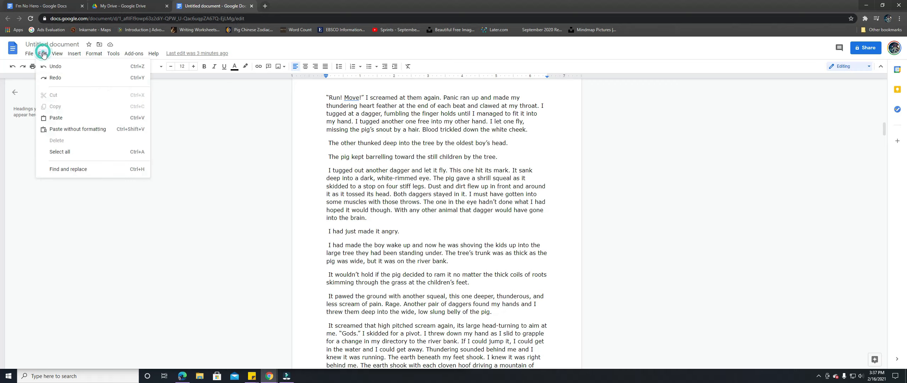
left_click(68, 168)
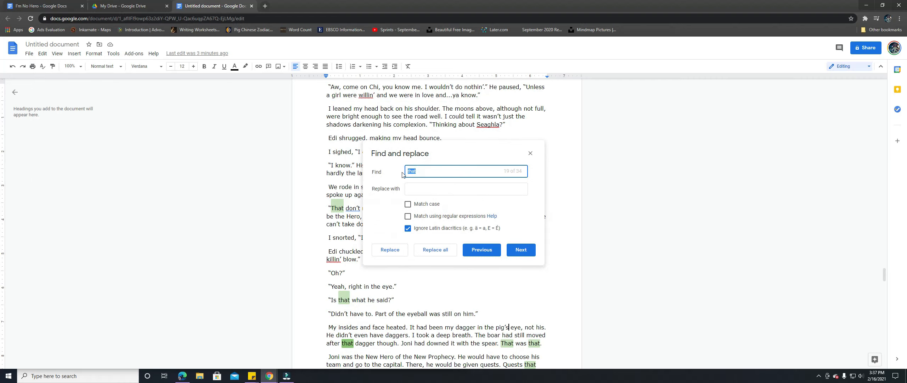
Search for 'feel' instead and step back to its first match, then forward
type("feel")
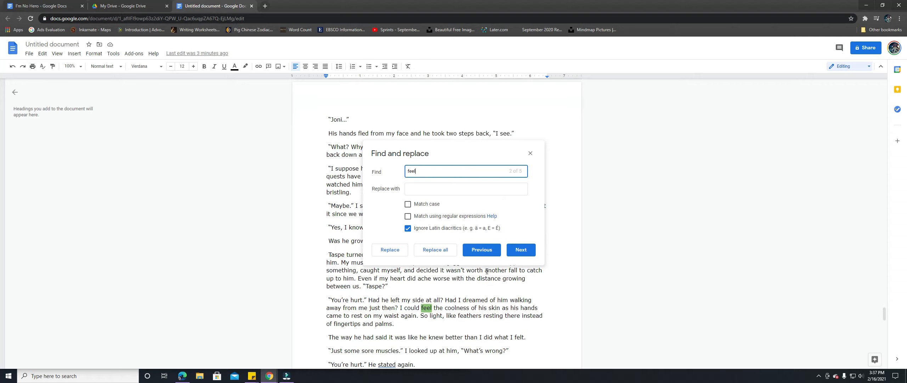
mouse_move(463, 182)
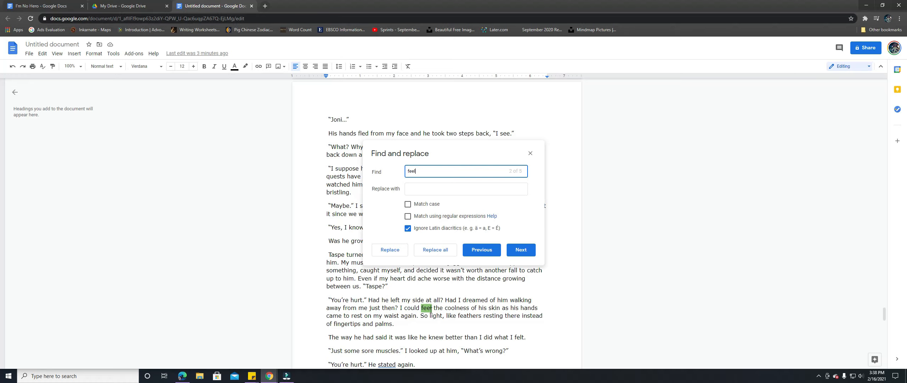
left_click(521, 249)
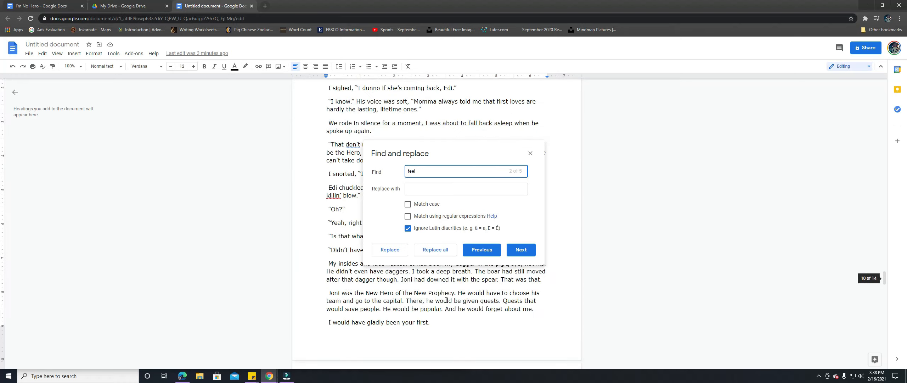
left_click(481, 250)
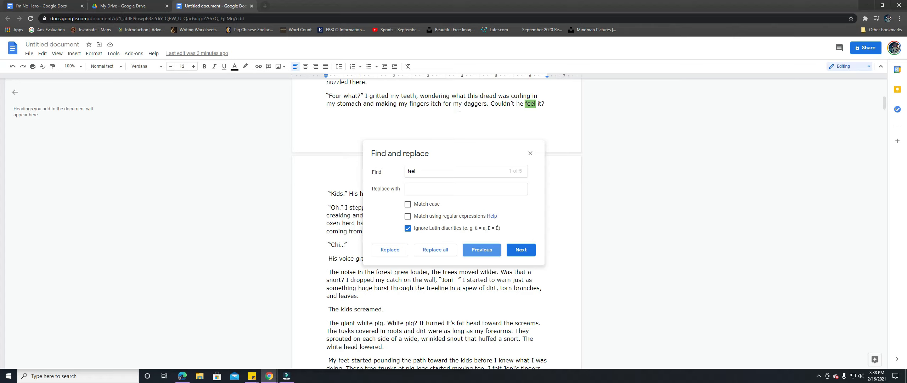
mouse_move(463, 109)
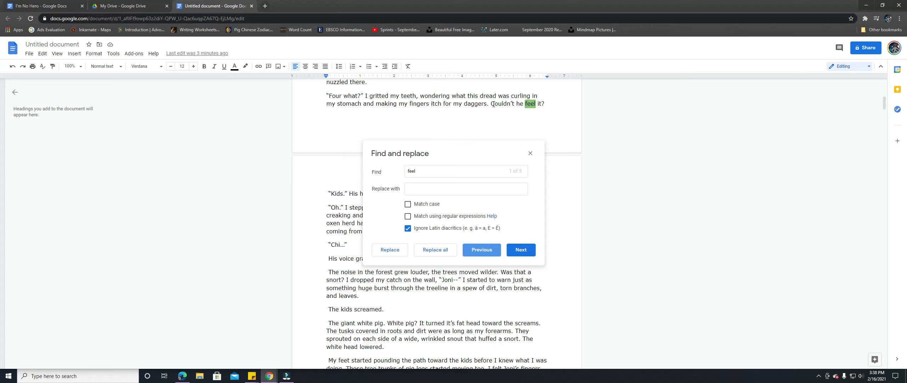
mouse_move(527, 164)
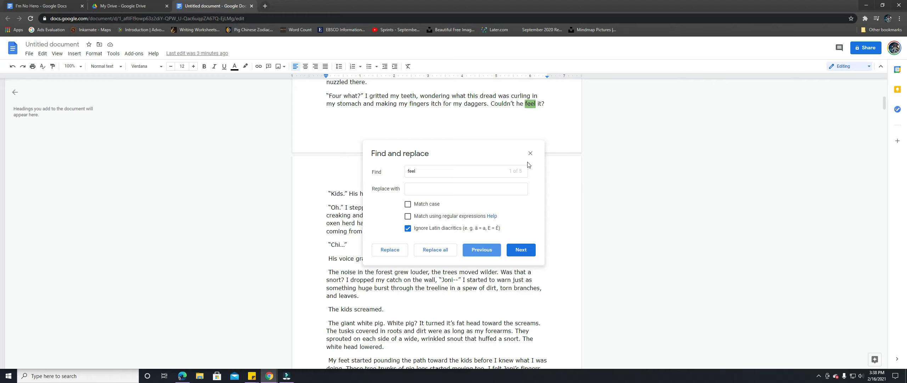
left_click(521, 249)
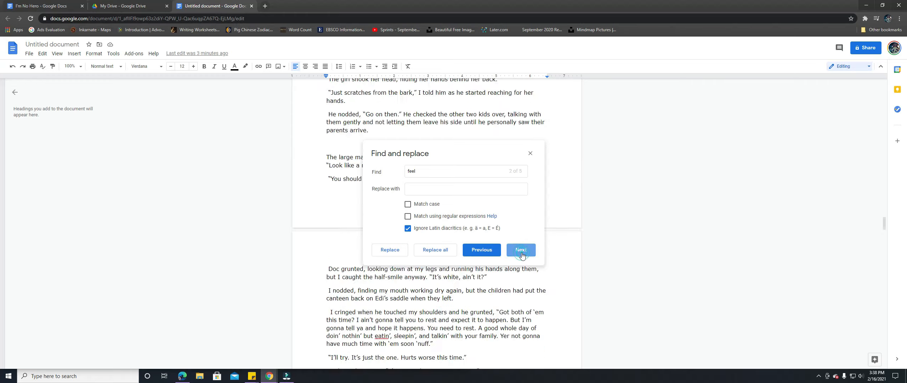
Advance the 'feel' search to 'I could feel every muscle aching'
left_click(521, 249)
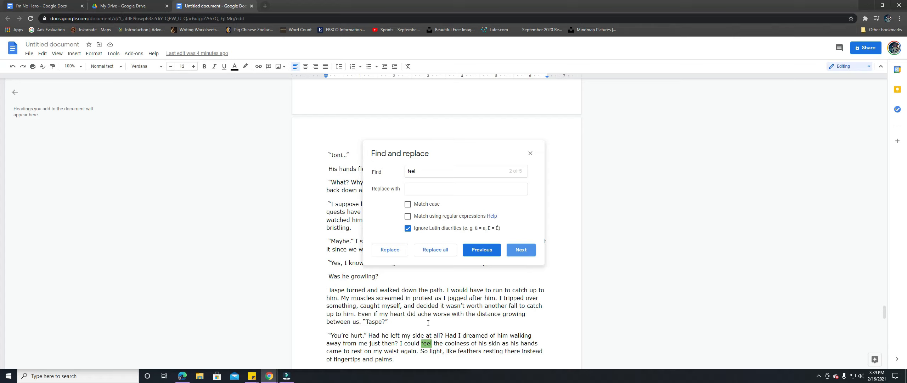
mouse_move(408, 358)
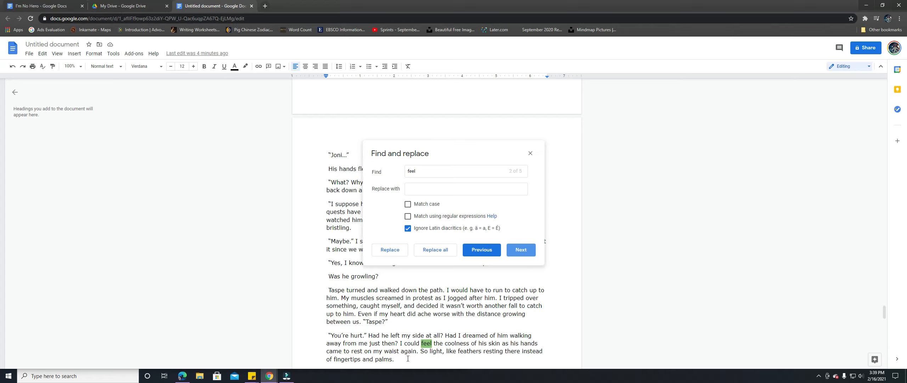
mouse_move(527, 261)
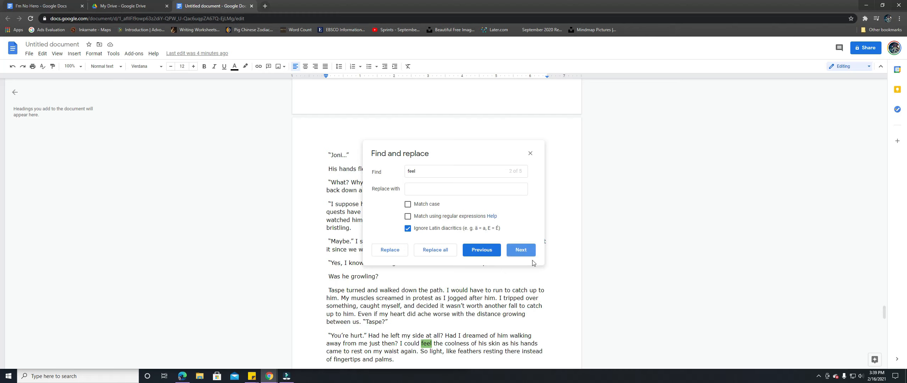
left_click(521, 250)
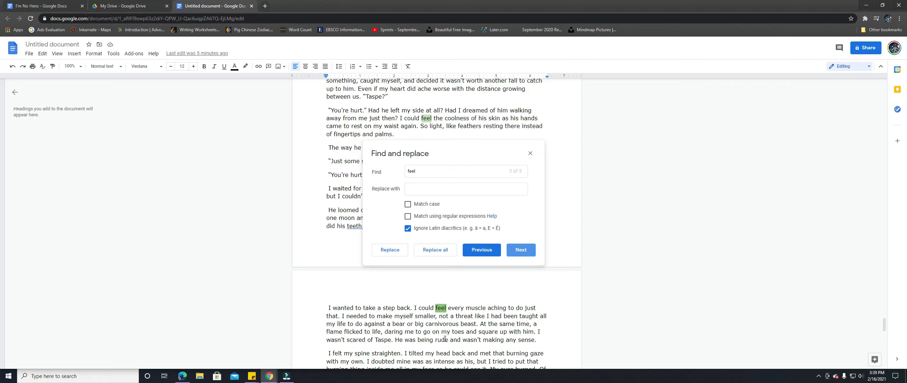
Delete the sentence 'I could feel every muscle aching to do just that.'
left_click(521, 249)
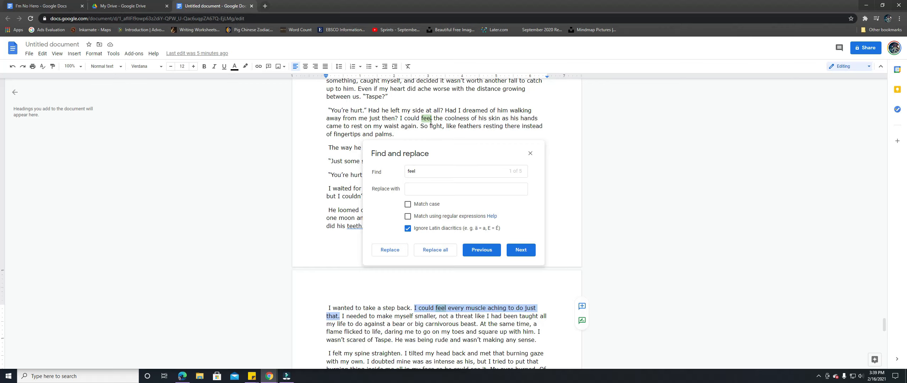
left_click(390, 249)
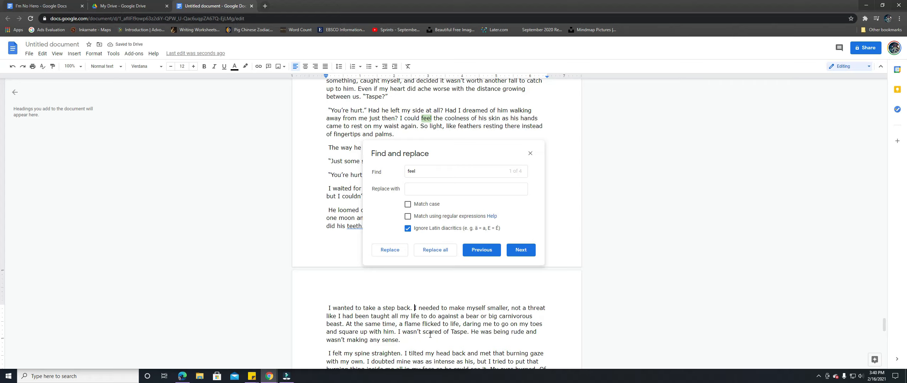
mouse_move(468, 323)
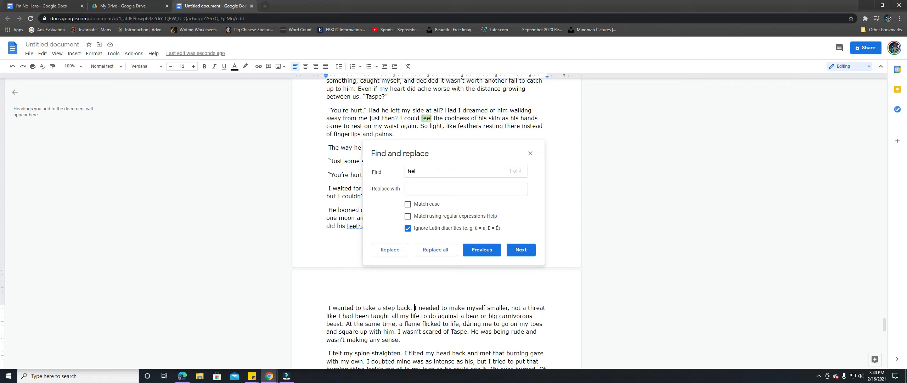
Review the remaining 'feel' matches through 'feelings', then close Find and replace
left_click(521, 249)
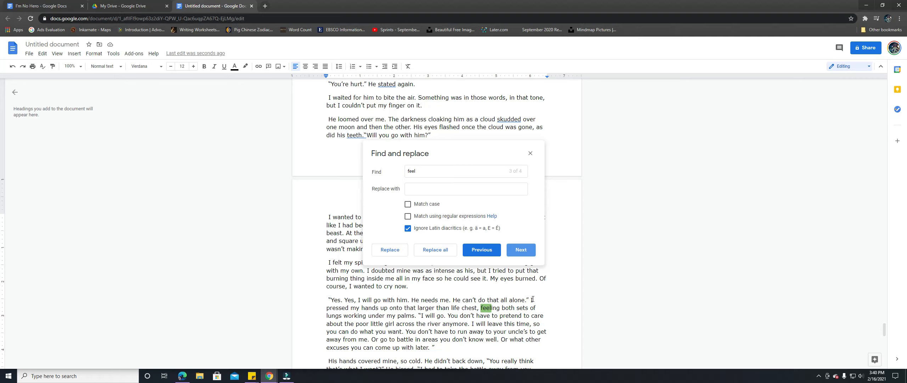
left_click(521, 250)
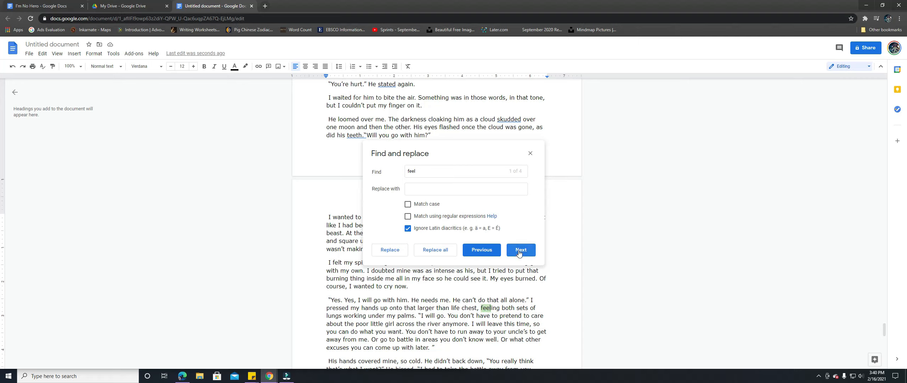
left_click(521, 250)
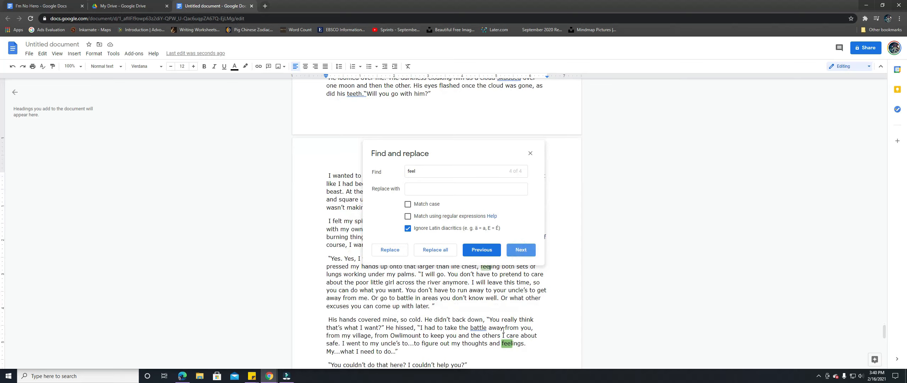
mouse_move(439, 343)
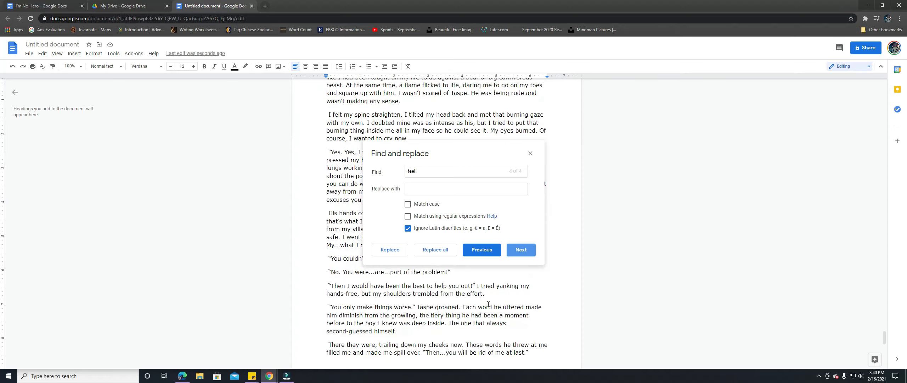
mouse_move(554, 191)
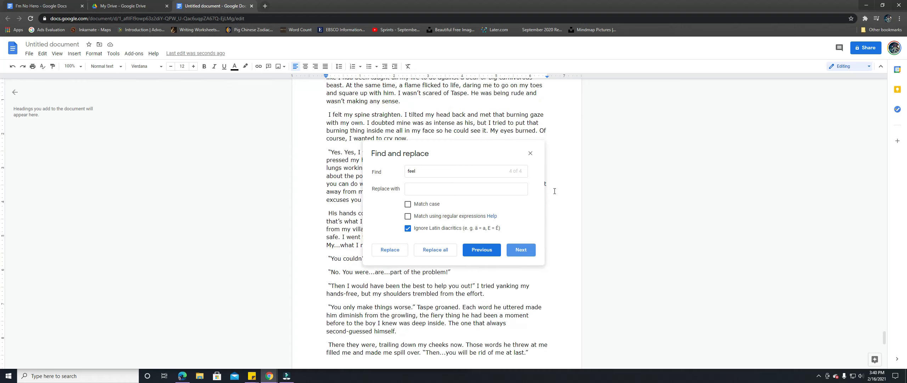
mouse_move(537, 199)
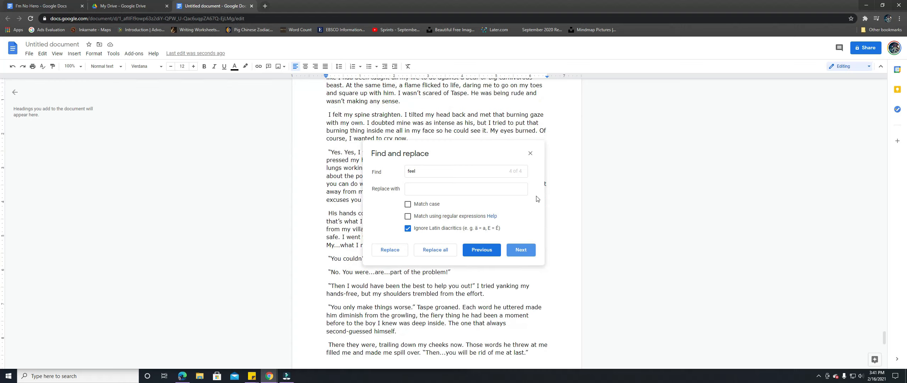
left_click(530, 153)
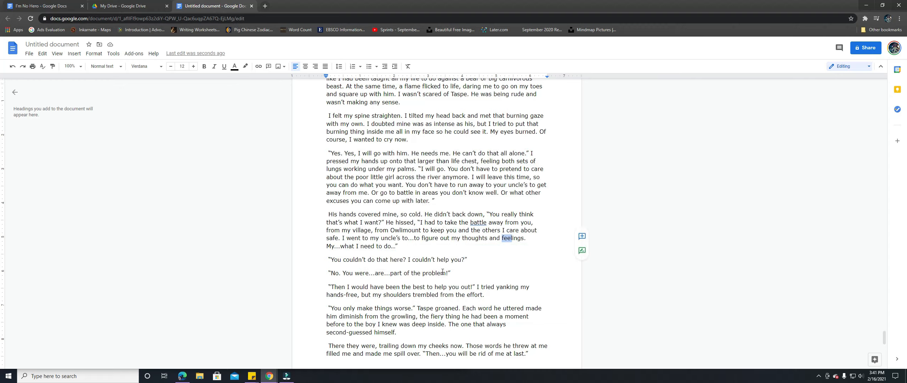
Scroll back to the chapter's opening page beginning 'How many did you get?'
scroll("down", 3)
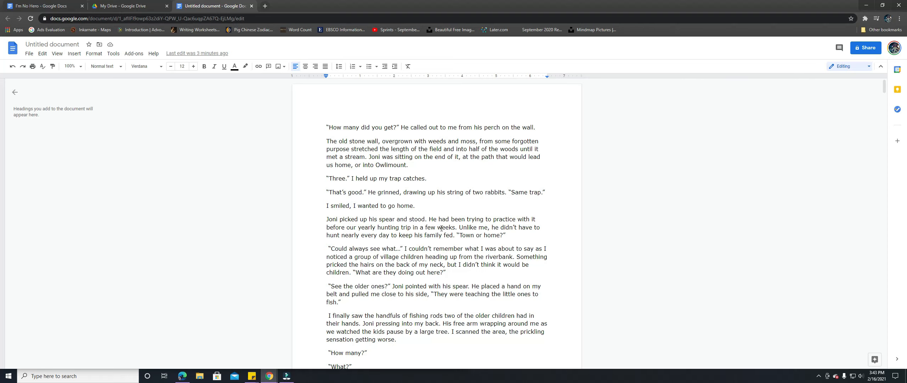
Scroll down through the chapter to page 13 of 14, where the 'feel' sentence was removed
scroll("down", 3)
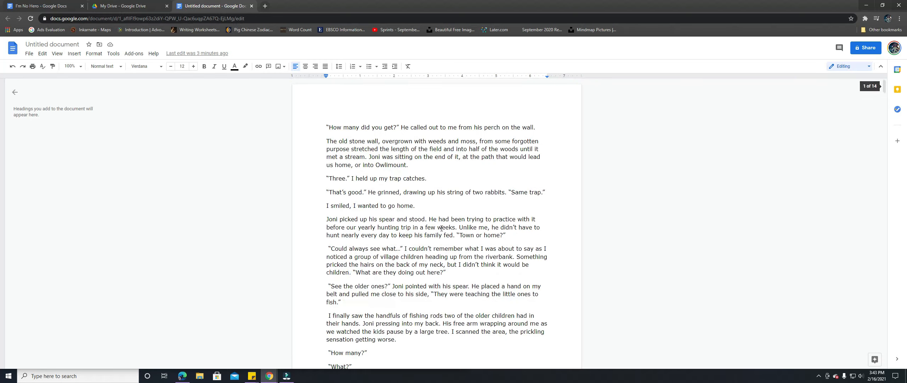
mouse_move(890, 99)
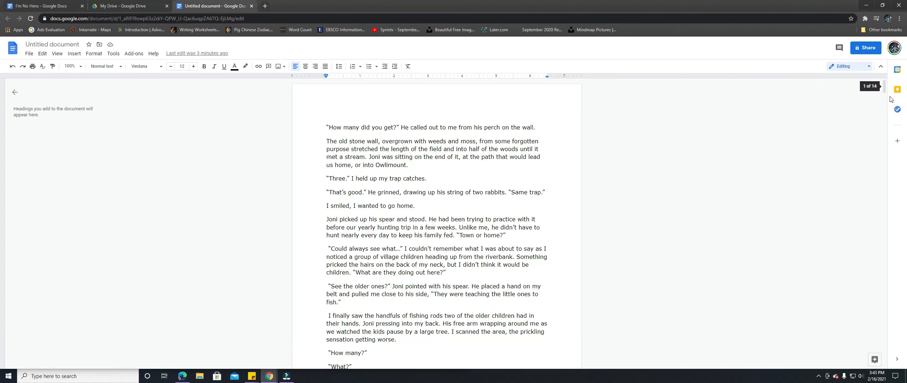
mouse_move(481, 18)
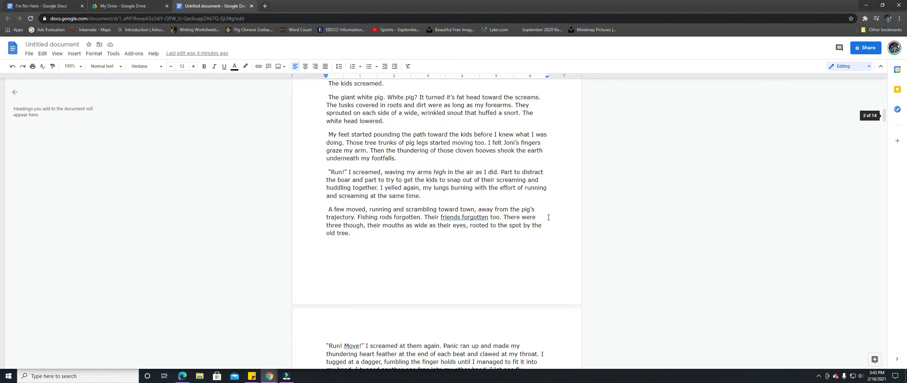
scroll("down", 3)
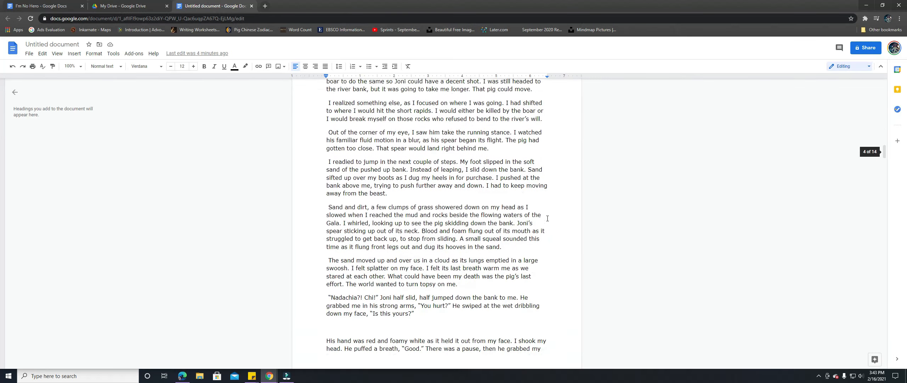
scroll("down", 3)
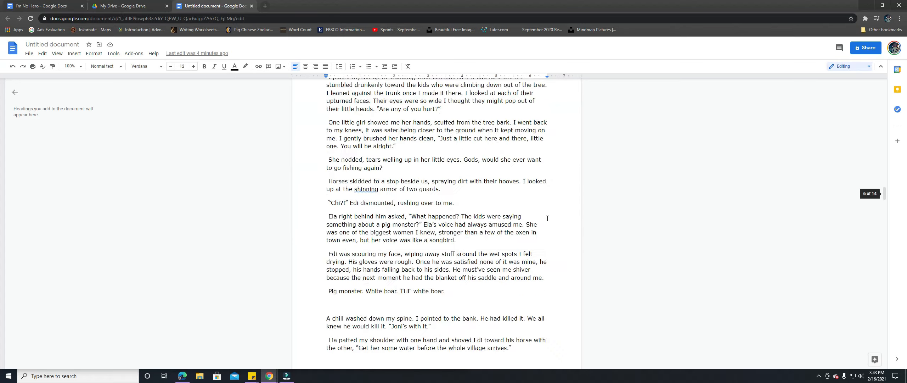
scroll("down", 3)
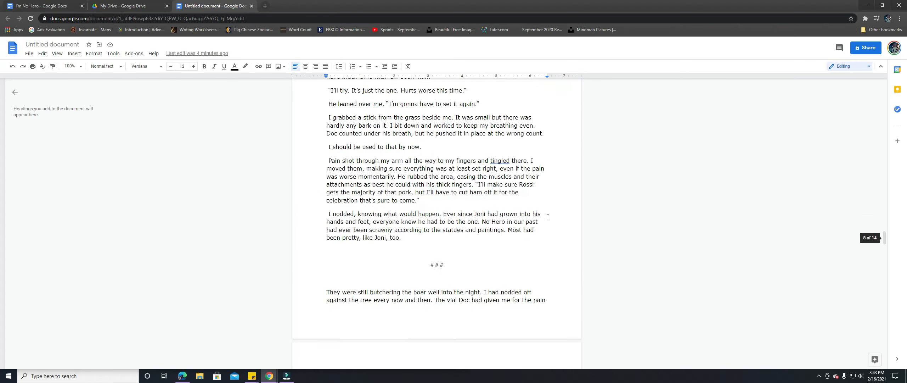
scroll("down", 3)
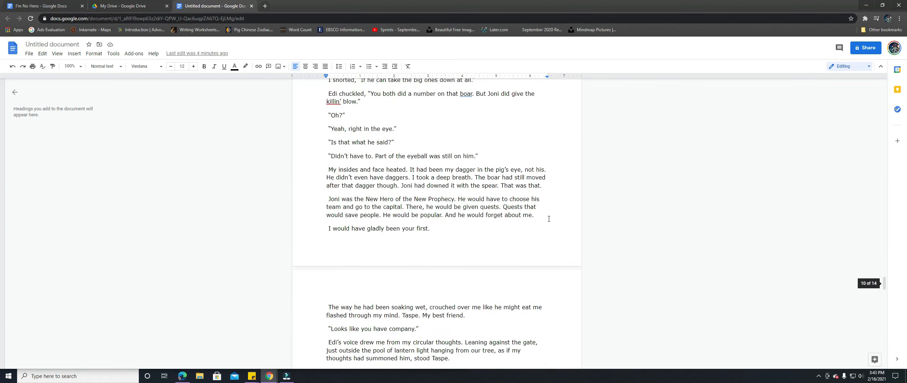
scroll("down", 3)
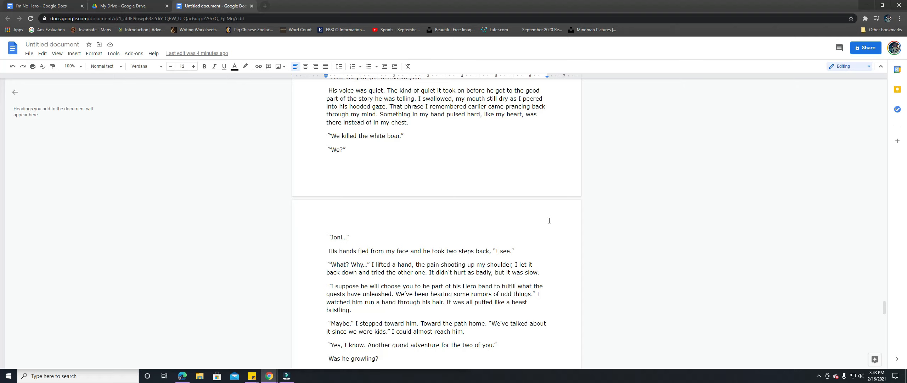
scroll("down", 3)
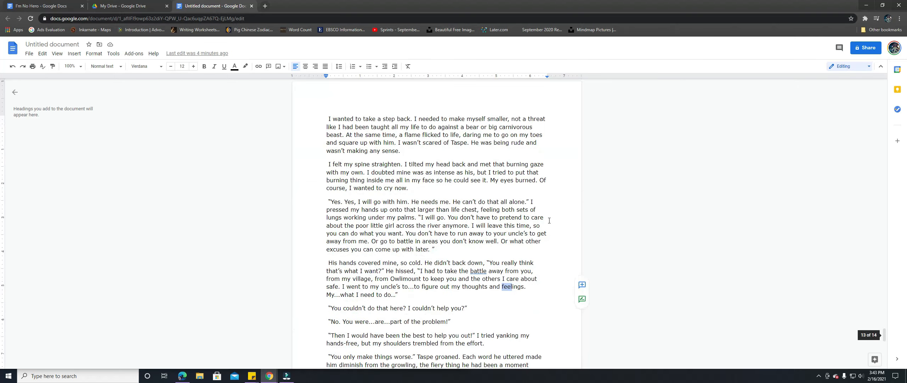
mouse_move(429, 241)
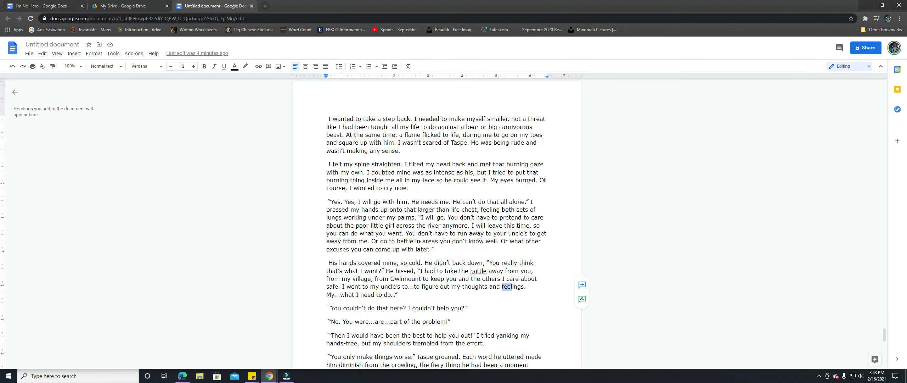